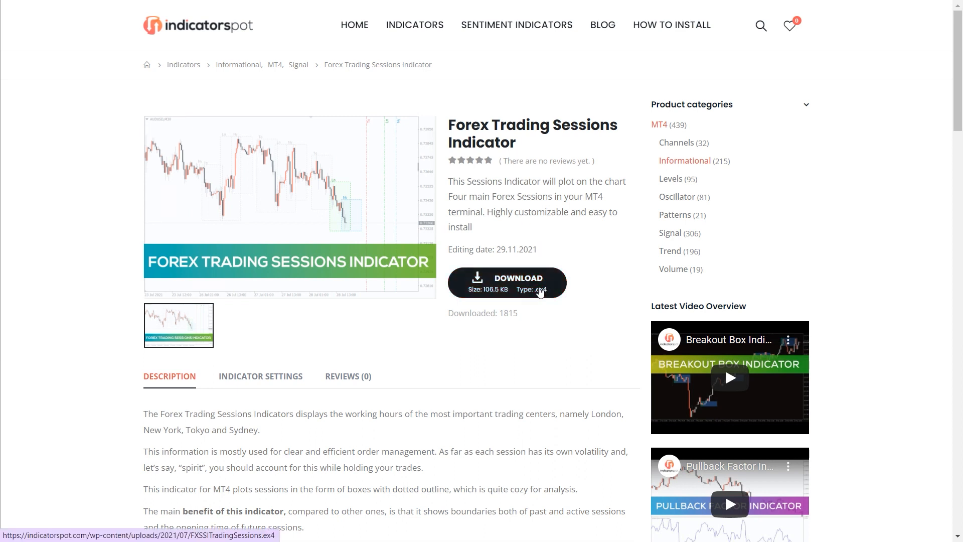
Download the Forex Trading Sessions indicator .ex4 file from indicatorspot.com
{"action": "left_click", "coordinate": [508, 282]}
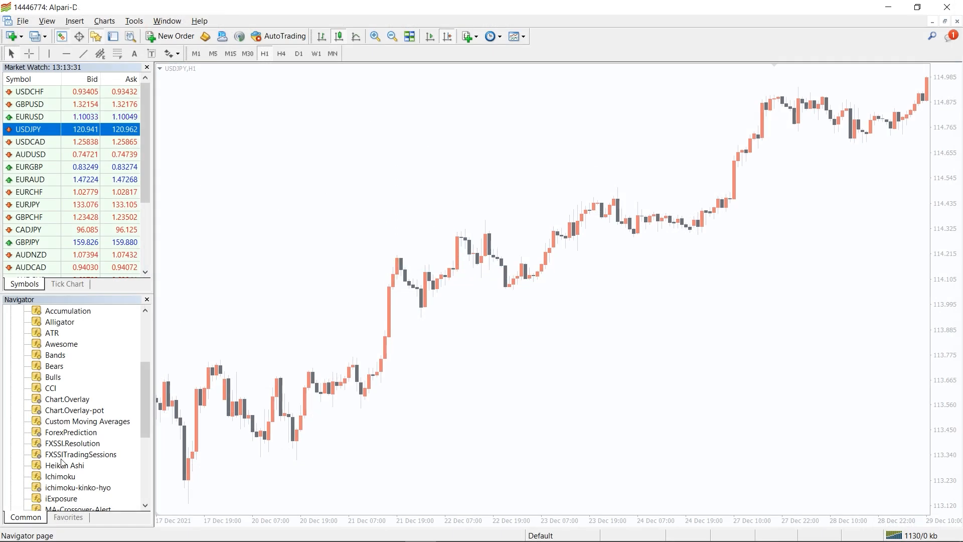
{"action": "mouse_move", "coordinate": [486, 369]}
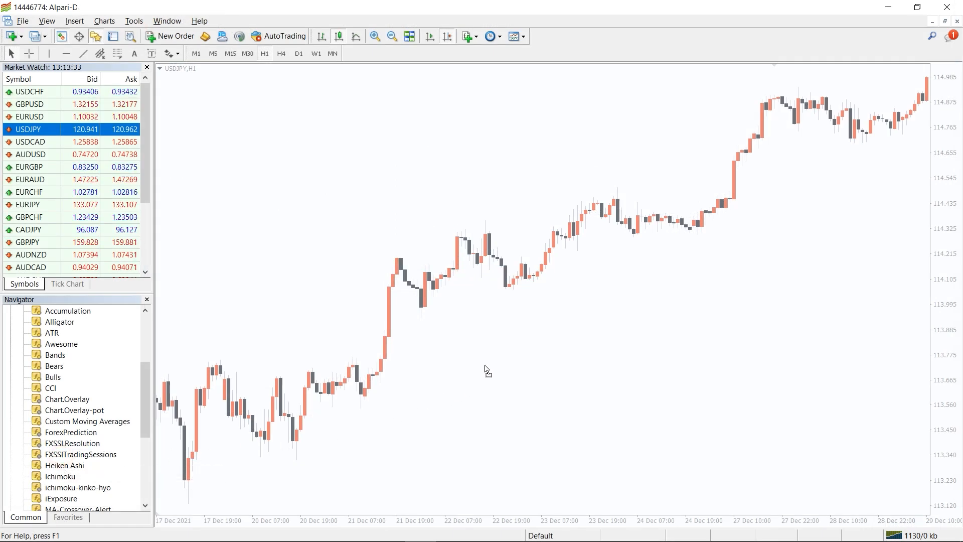
Add FXSSITradingSessions from the Navigator with Allow DLL imports ticked on the Common tab
{"action": "double_click", "coordinate": [74, 454]}
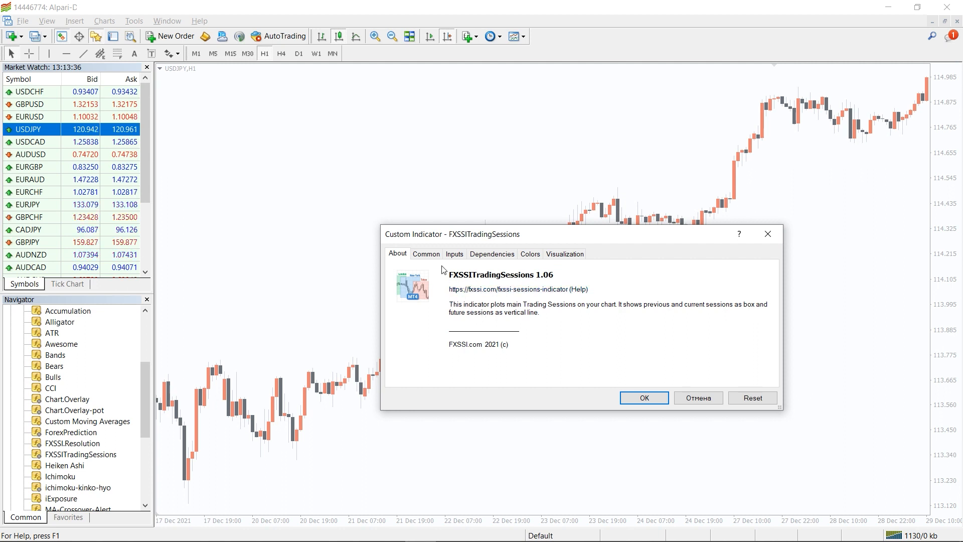
{"action": "left_click", "coordinate": [426, 253]}
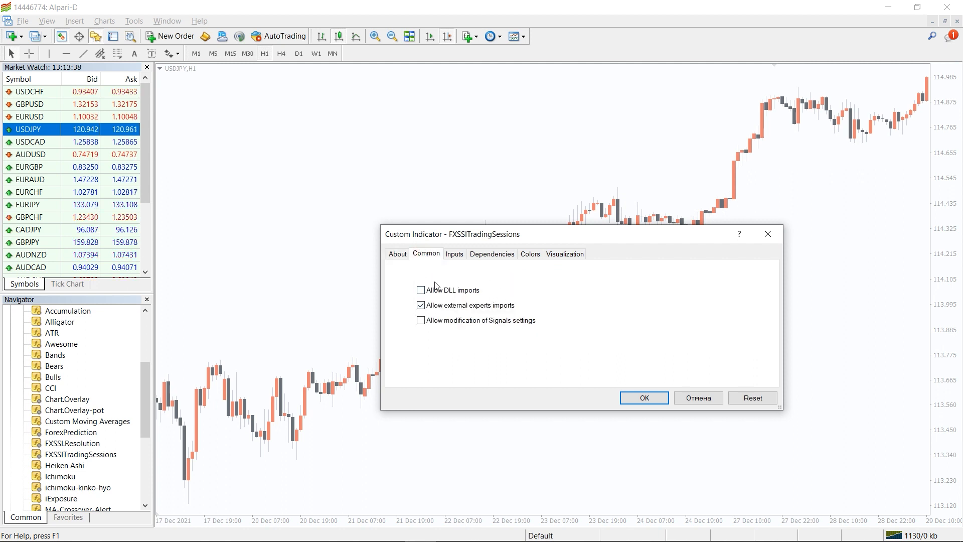
{"action": "left_click", "coordinate": [420, 290]}
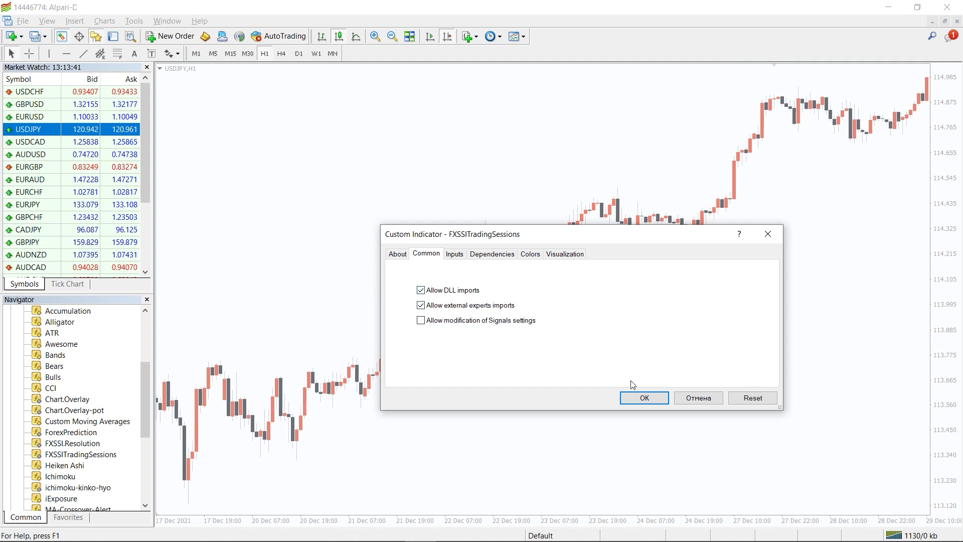
{"action": "left_click", "coordinate": [644, 397]}
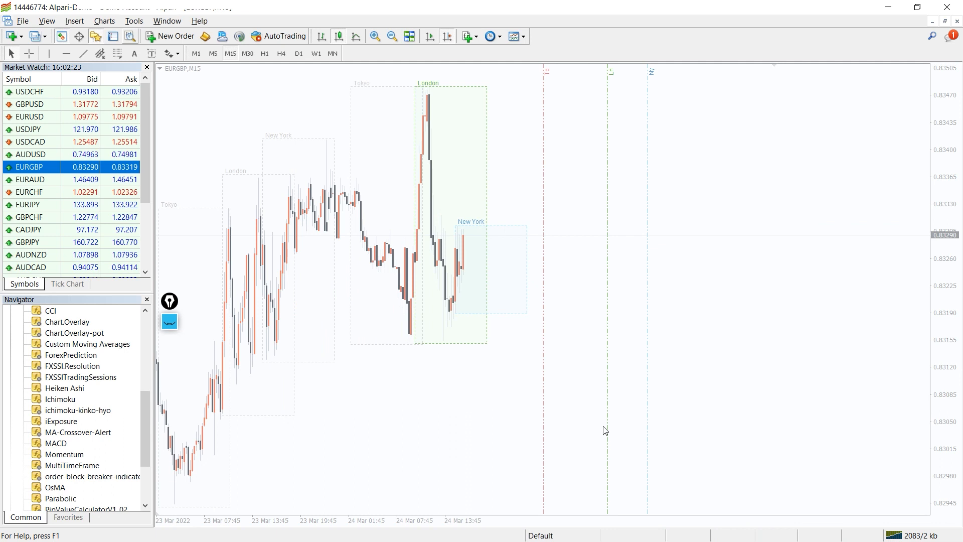
{"action": "mouse_move", "coordinate": [682, 107]}
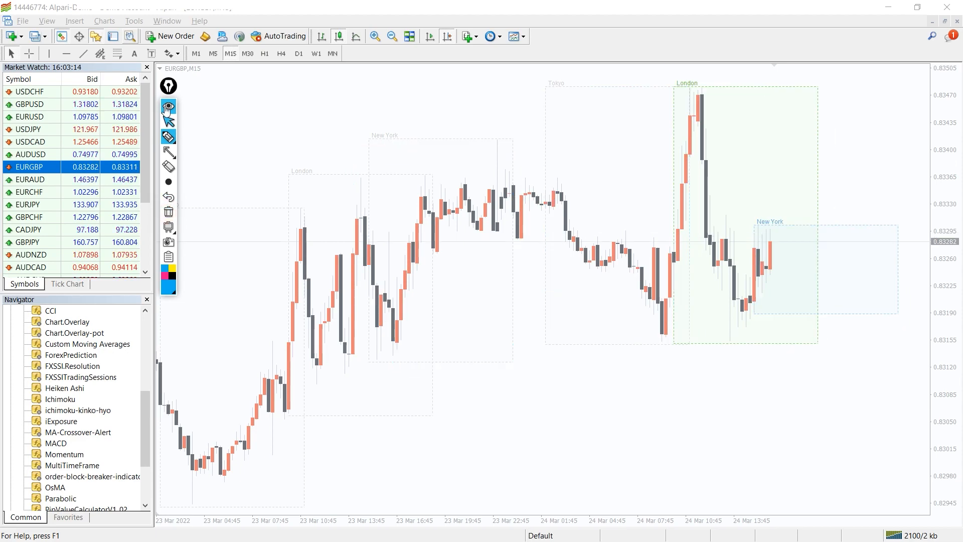
Load EURJPY M15 and box the London and New York opening candles, then remove the boxes
{"action": "left_click", "coordinate": [28, 205]}
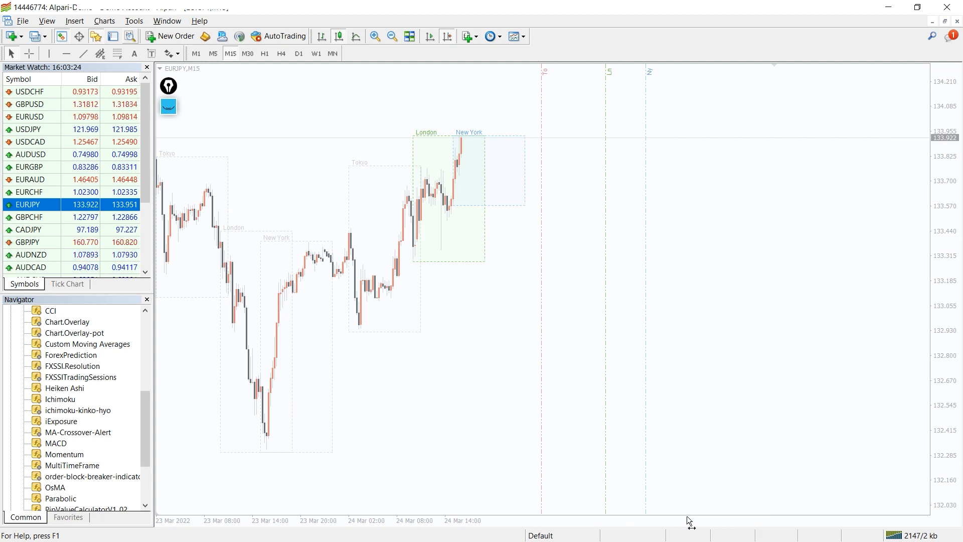
{"action": "mouse_move", "coordinate": [615, 54]}
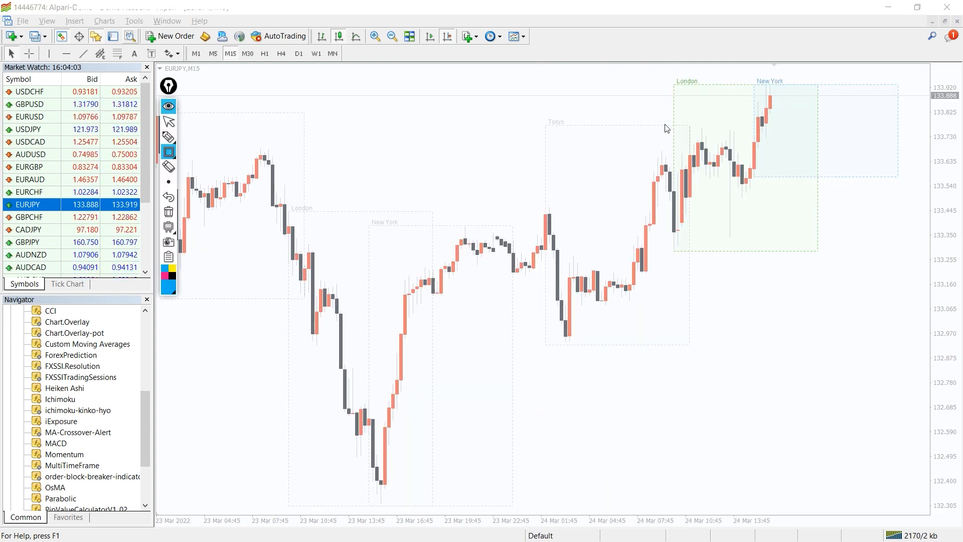
{"action": "left_click_drag", "start_coordinate": [669, 126], "coordinate": [694, 261]}
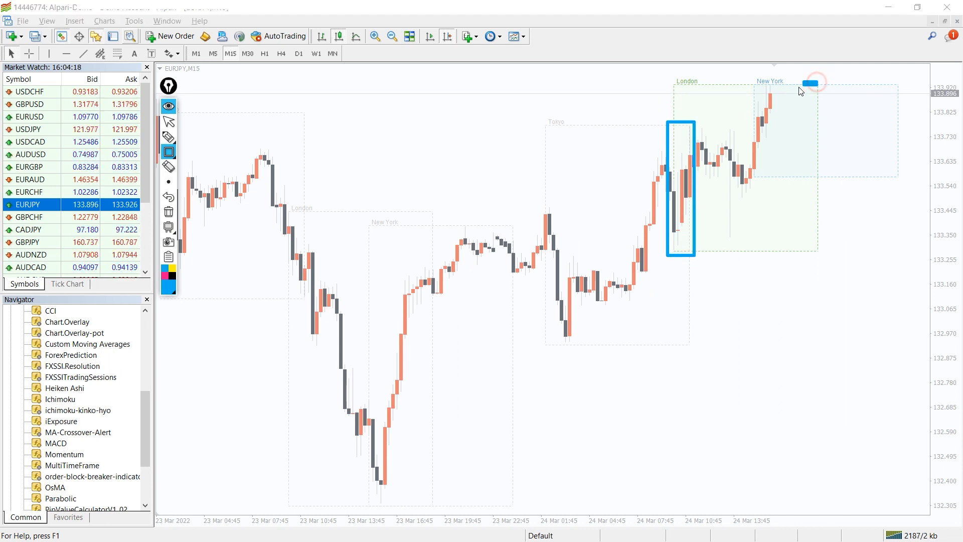
{"action": "left_click_drag", "start_coordinate": [817, 80], "coordinate": [750, 175]}
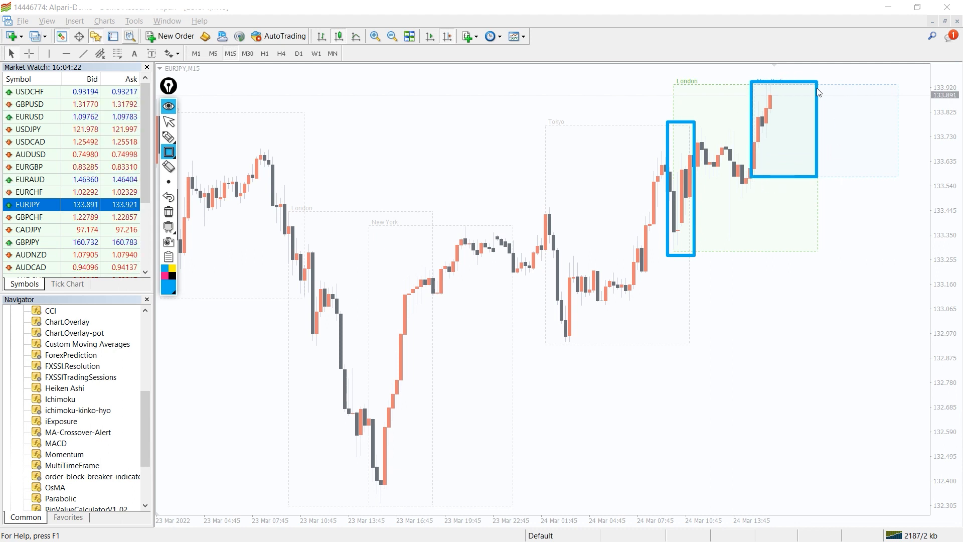
{"action": "left_click_drag", "start_coordinate": [545, 156], "coordinate": [656, 348]}
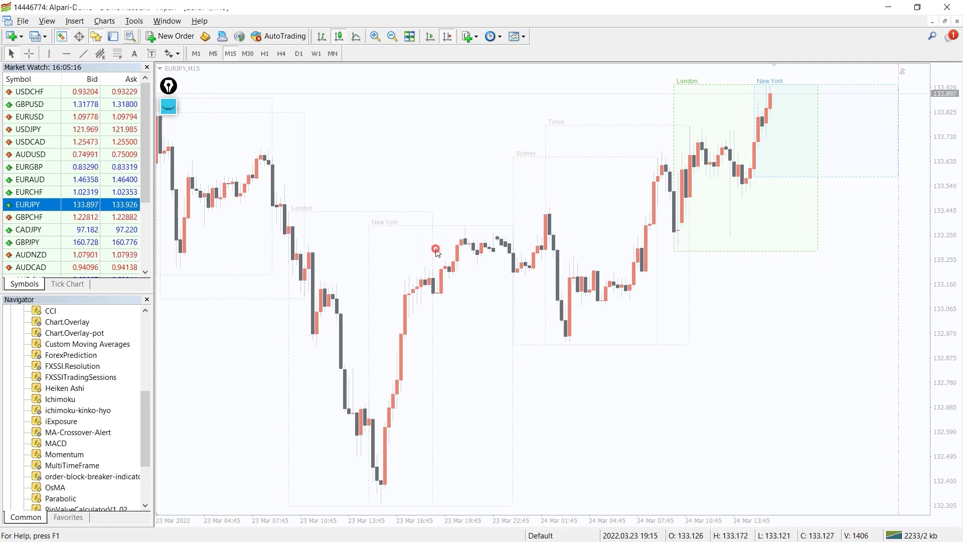
Load the USDJPY, GBPUSD and USDCAD charts from Market Watch in turn
{"action": "left_click", "coordinate": [25, 129]}
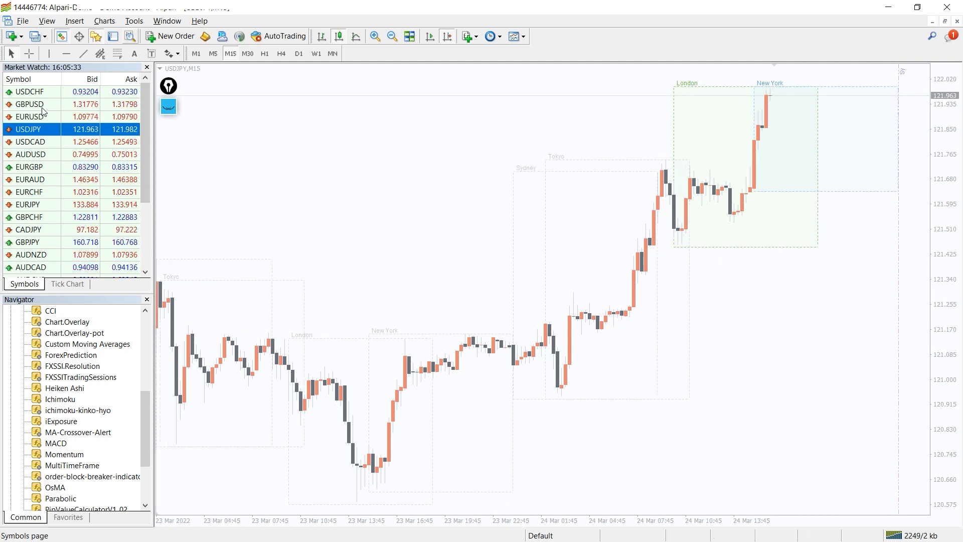
{"action": "left_click", "coordinate": [27, 105]}
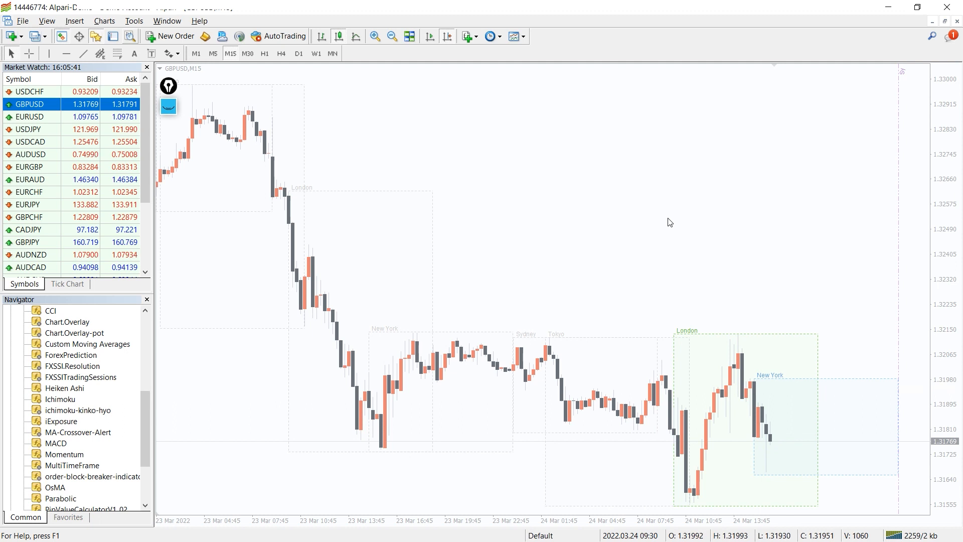
{"action": "left_click", "coordinate": [28, 141]}
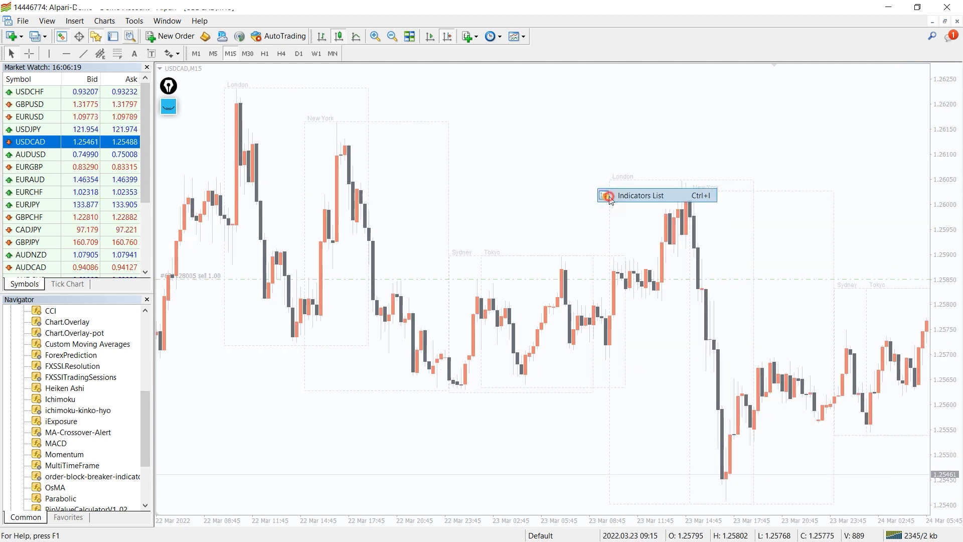
Open FXSSITradingSessions from the Indicators List and confirm its settings with OK
{"action": "left_click", "coordinate": [641, 195]}
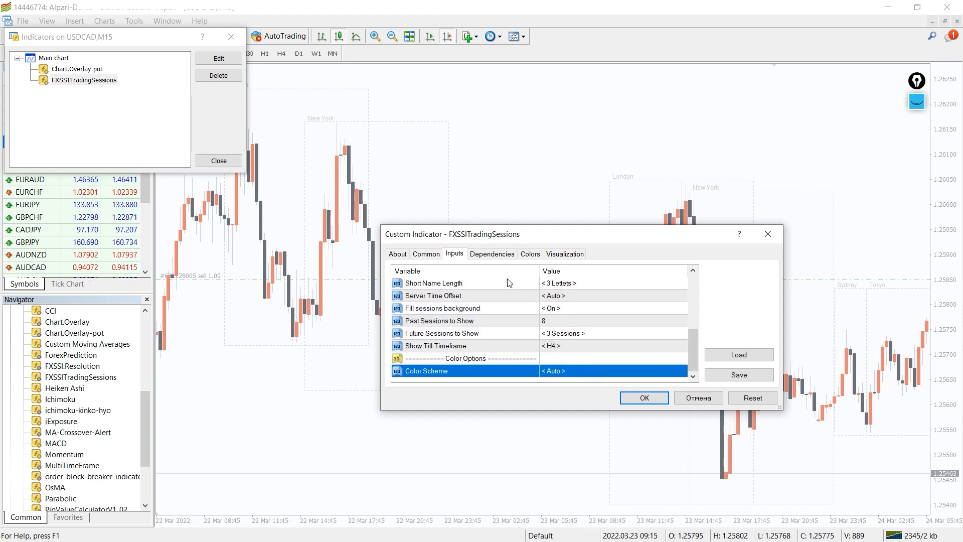
{"action": "left_click", "coordinate": [644, 398]}
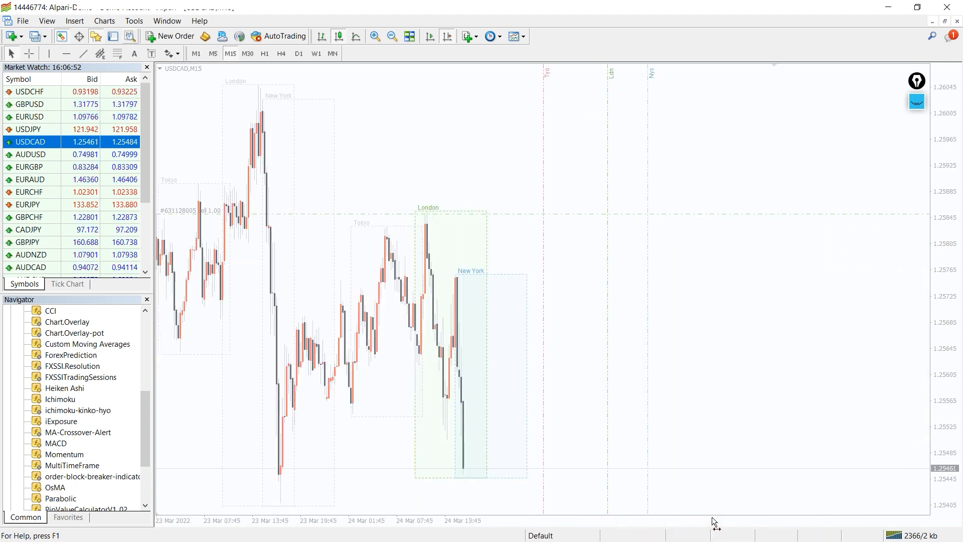
{"action": "mouse_move", "coordinate": [516, 167]}
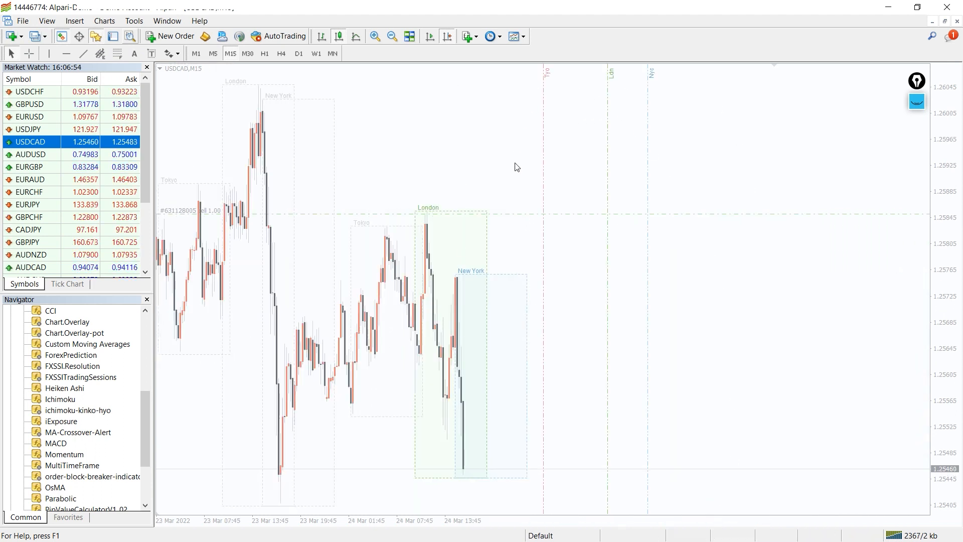